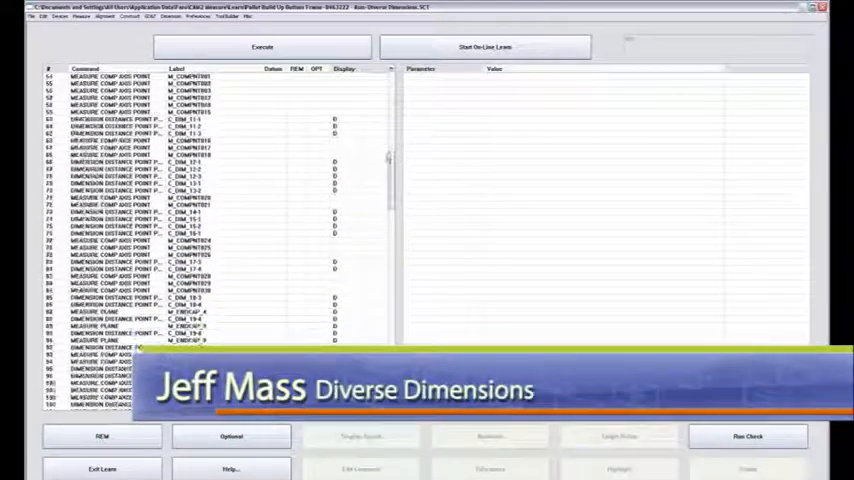
# Scroll down the program list and select the first dimension line C_DIM_11-1 to show its parameters
pyautogui.scroll(-3)
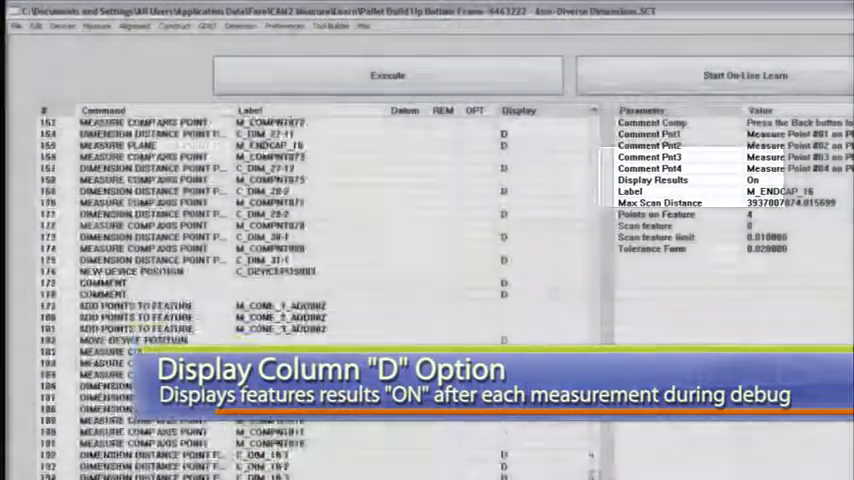
pyautogui.scroll(-3)
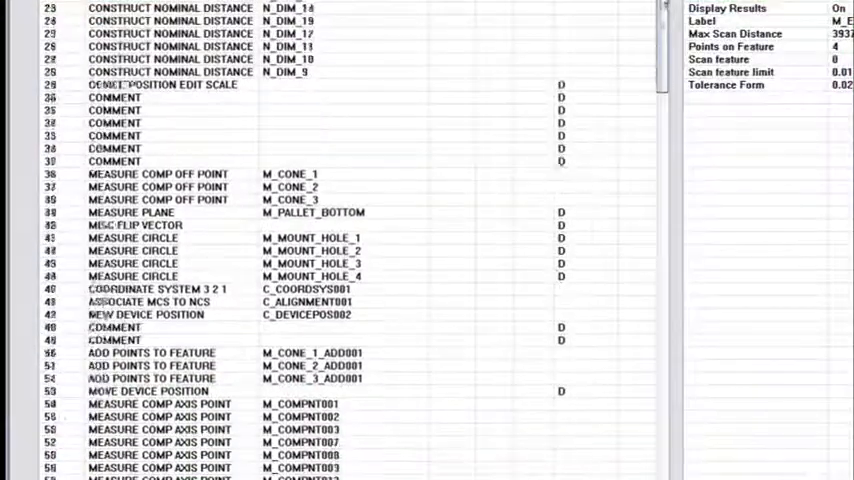
pyautogui.scroll(-3)
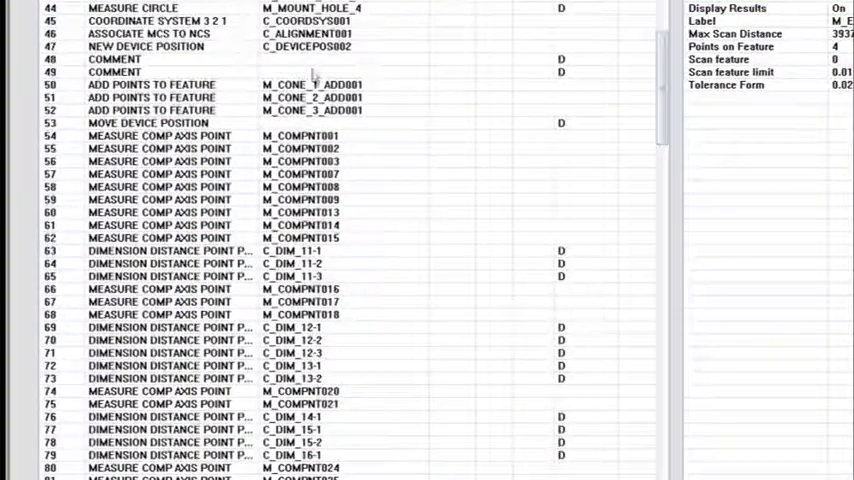
pyautogui.click(200, 250)
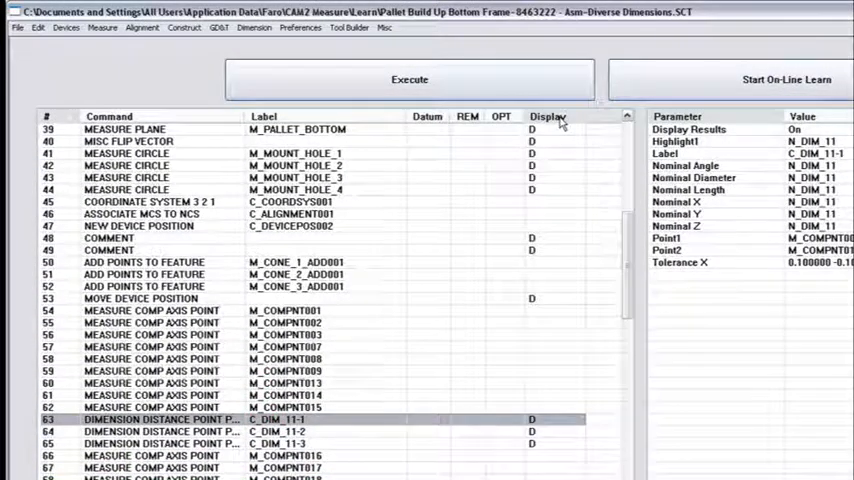
pyautogui.scroll(-3)
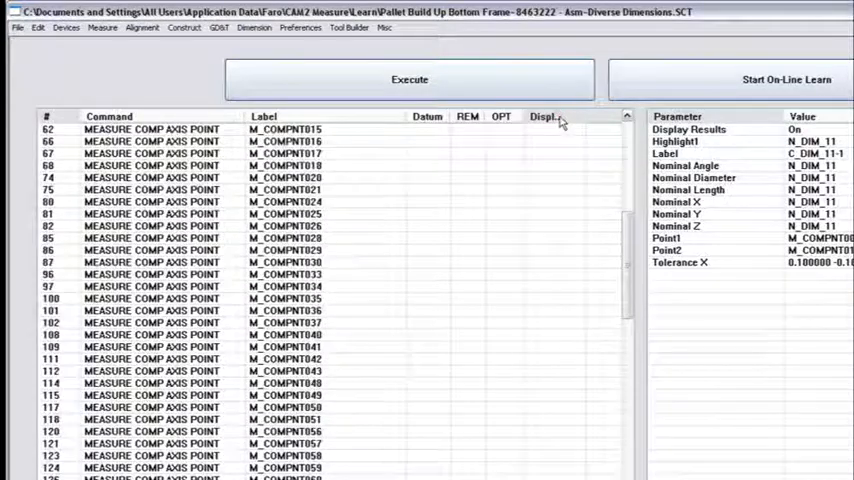
pyautogui.moveTo(630, 230)
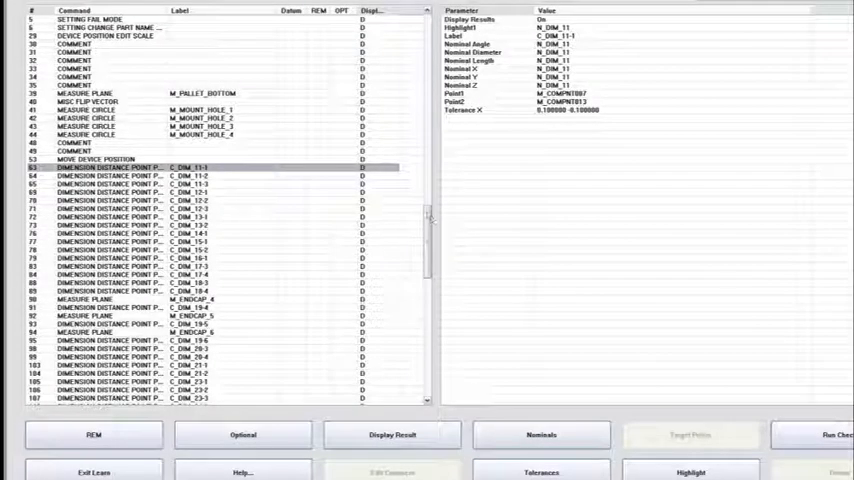
# Scroll further down the program list past line 220 toward the later dimension and measurement rows
pyautogui.scroll(-3)
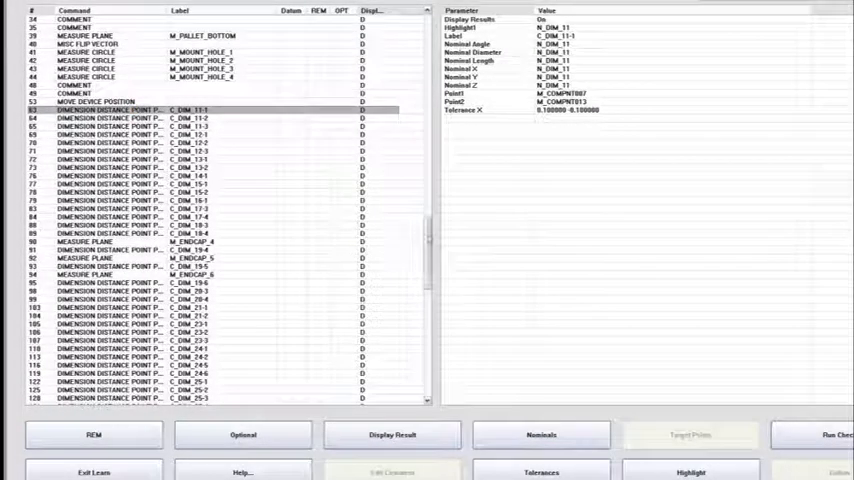
pyautogui.scroll(-3)
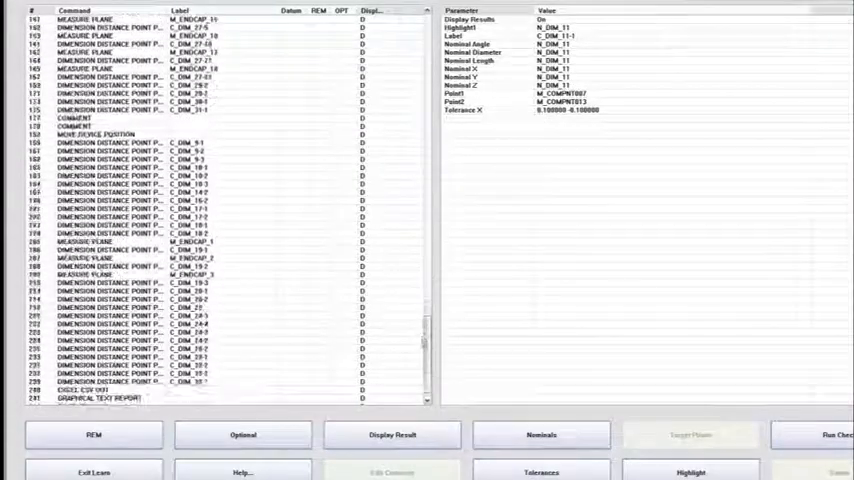
pyautogui.scroll(-3)
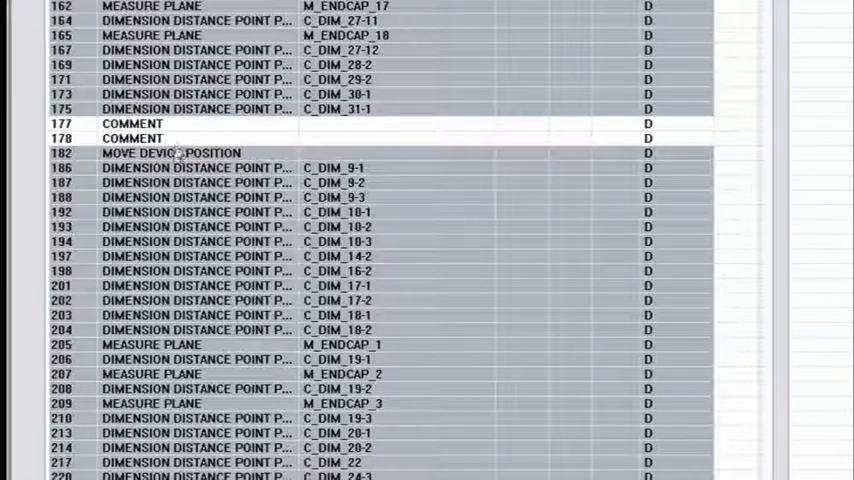
# Set Display Results to Only Out of Tolerance for the selected dimension lines
pyautogui.click(170, 152)
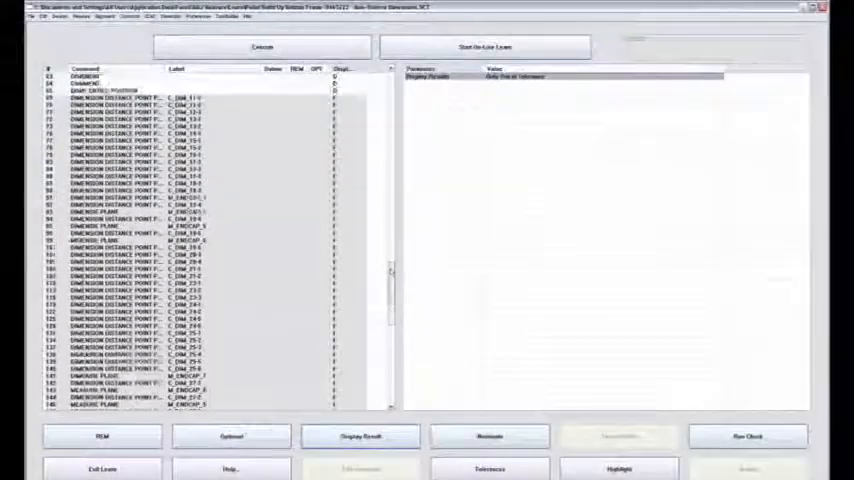
pyautogui.scroll(3)
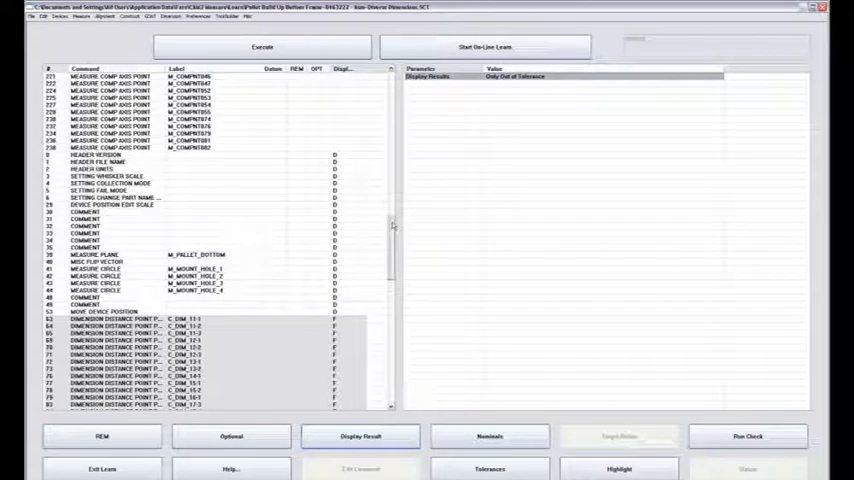
pyautogui.scroll(-3)
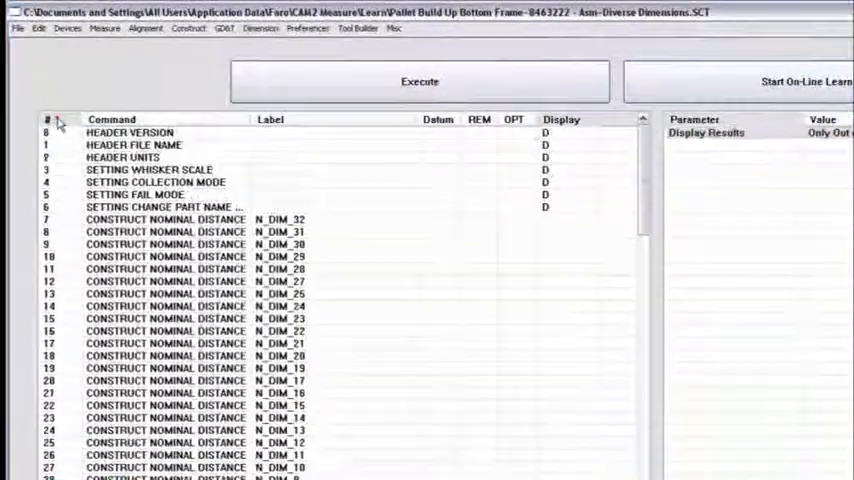
pyautogui.scroll(-3)
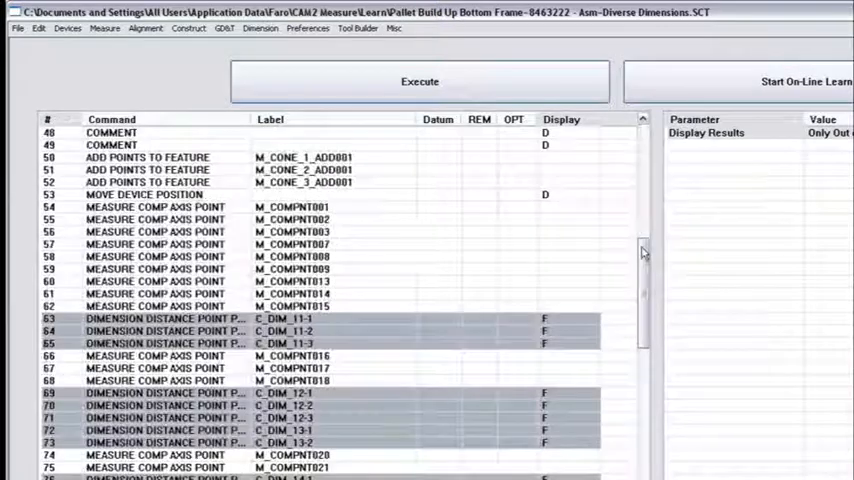